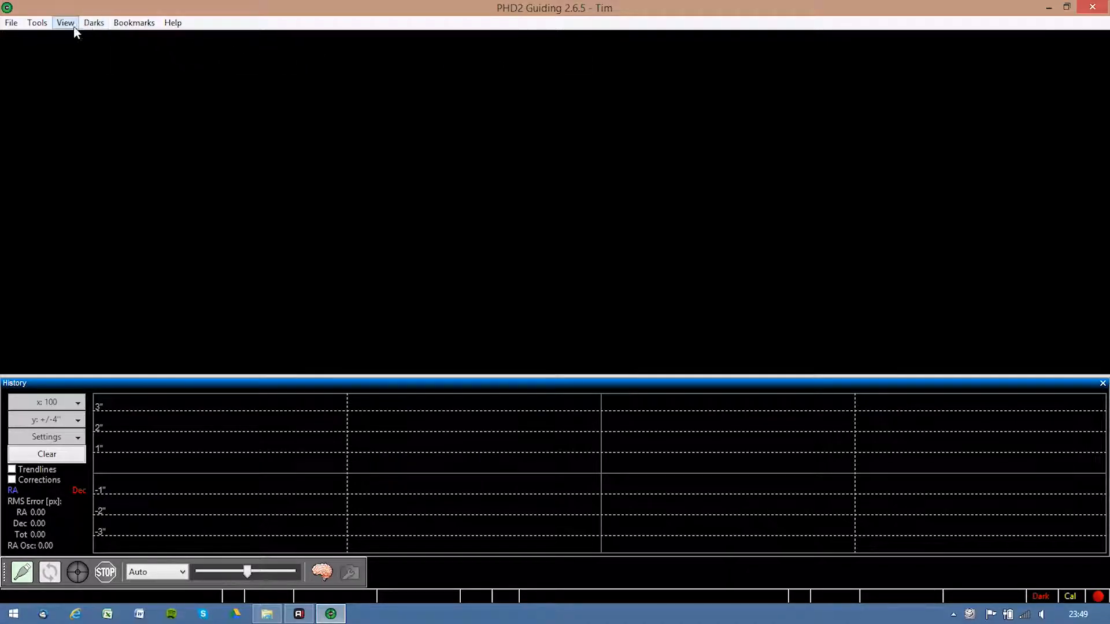
Step: Choose Polar Drift Align from Tools, triggering the connect-a-camera-first notice
click(39, 22)
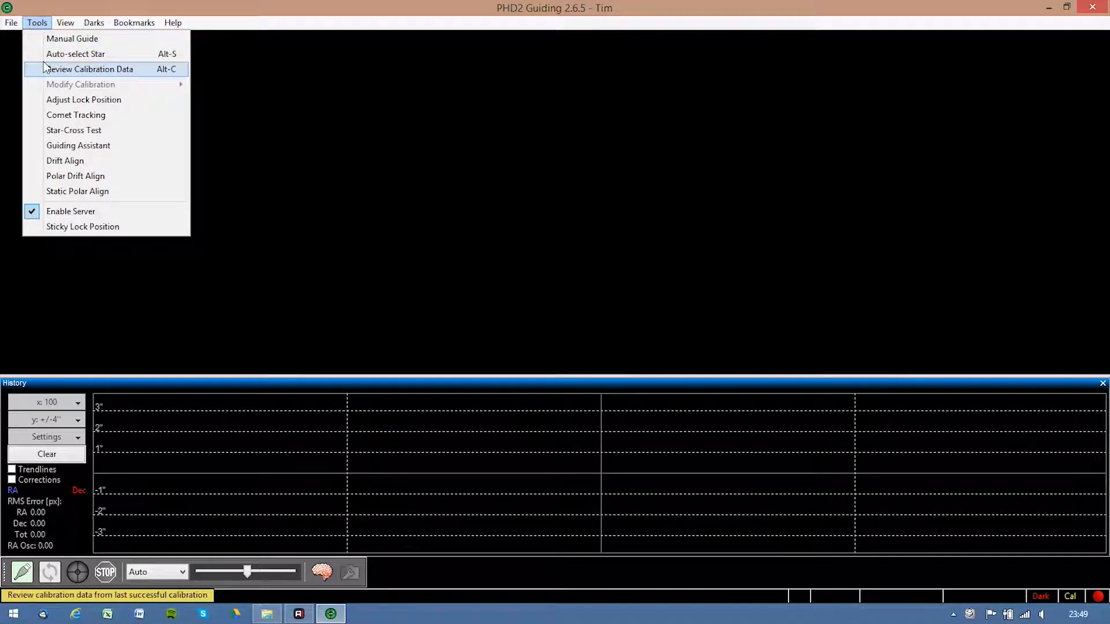
mouse_move(55, 178)
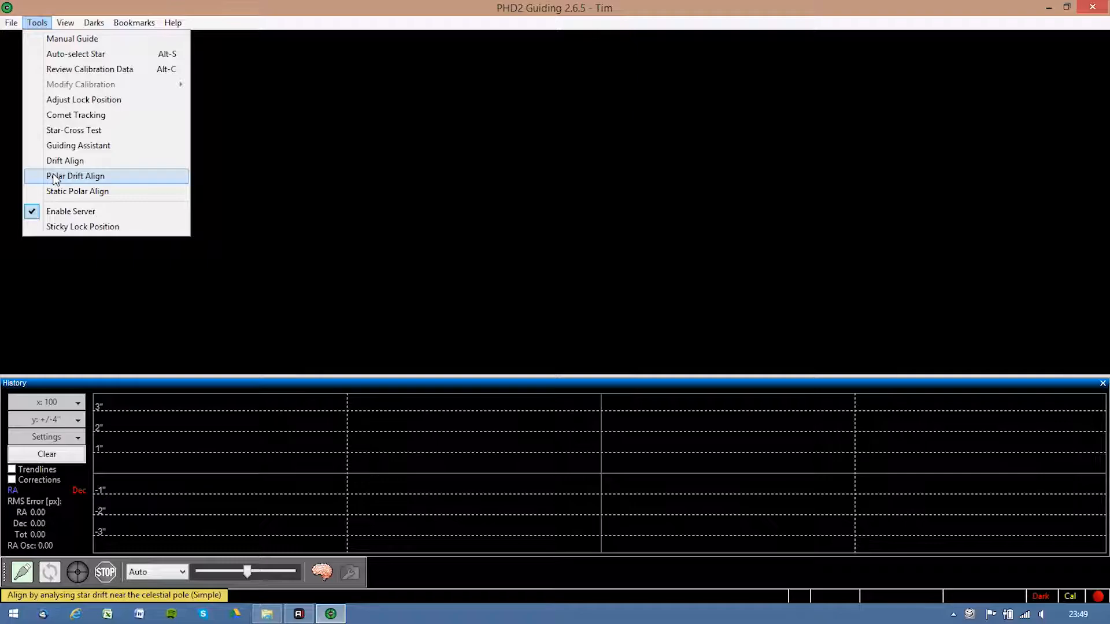
click(76, 176)
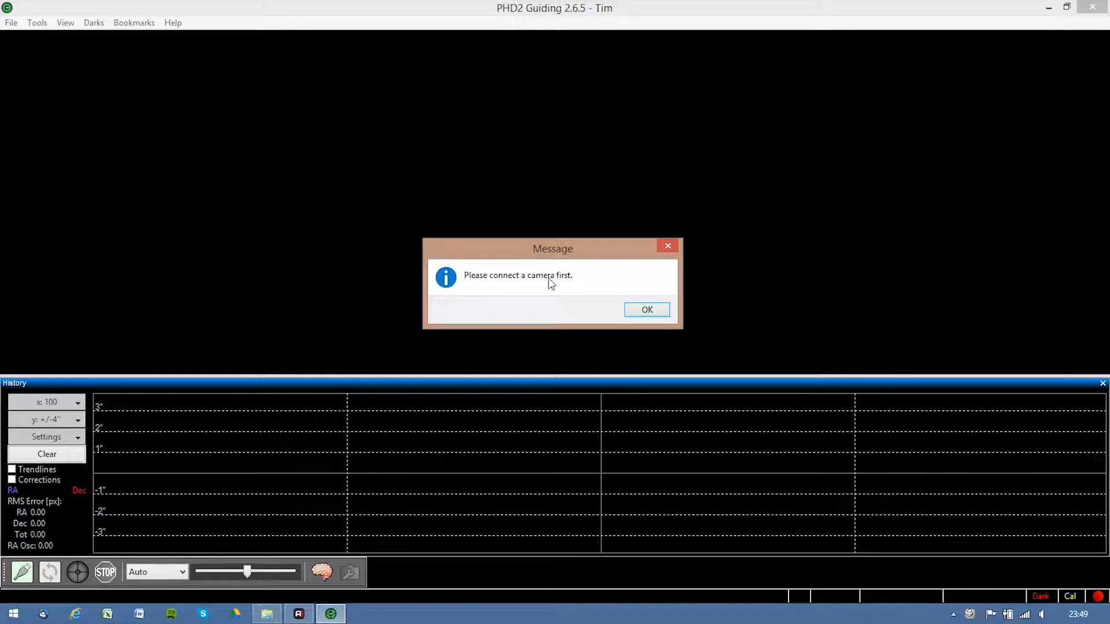
Step: Connect the Altair camera and On-camera mount in Connect Equipment and close it
click(647, 310)
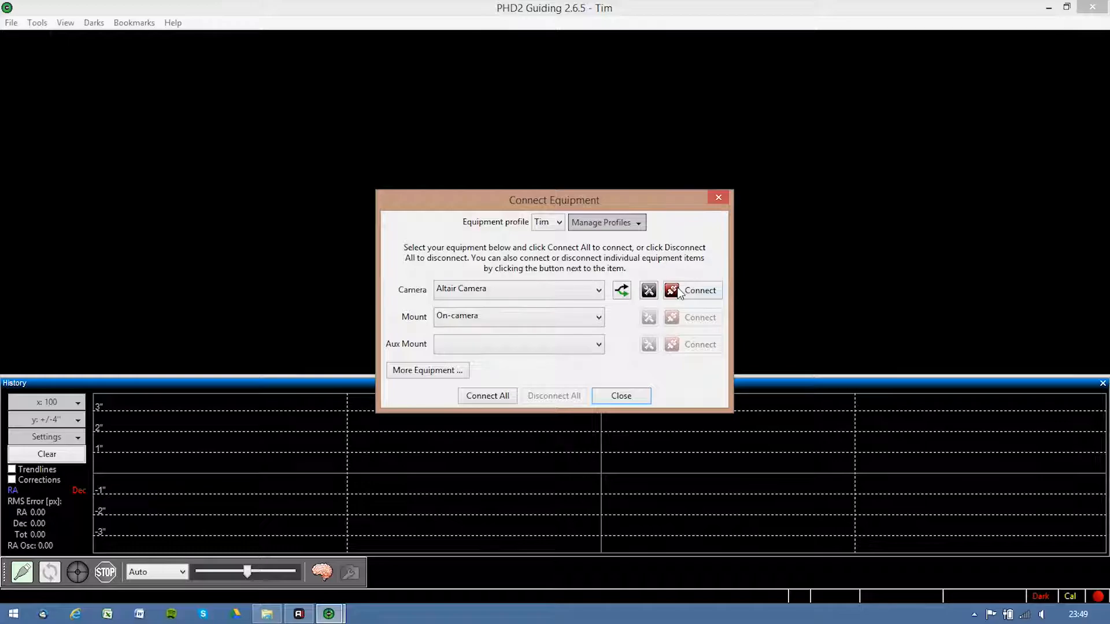
click(691, 292)
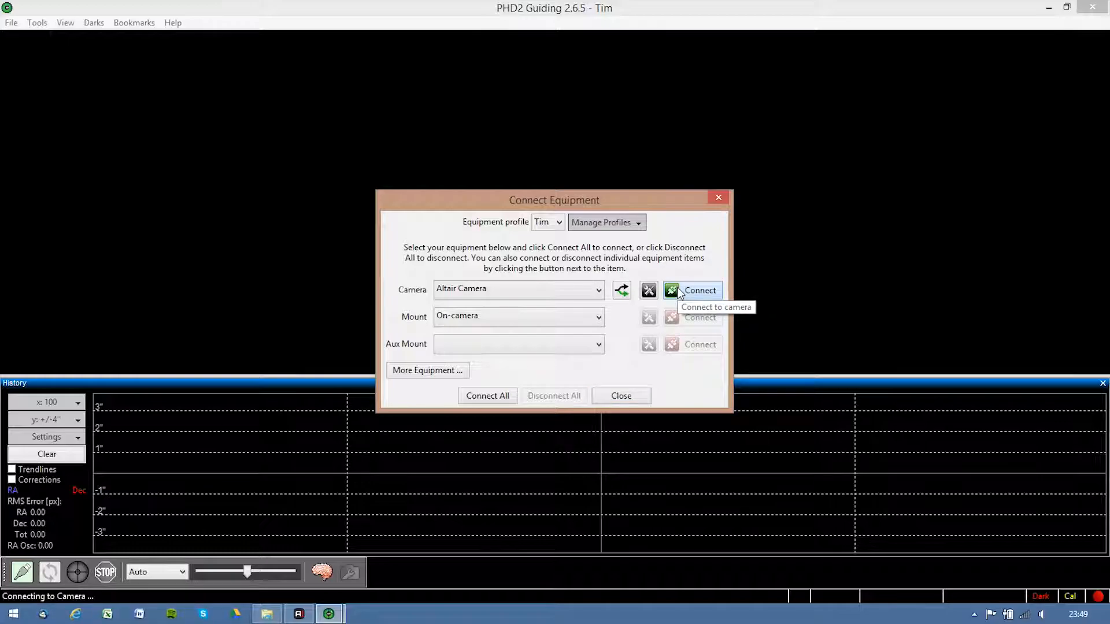
click(693, 290)
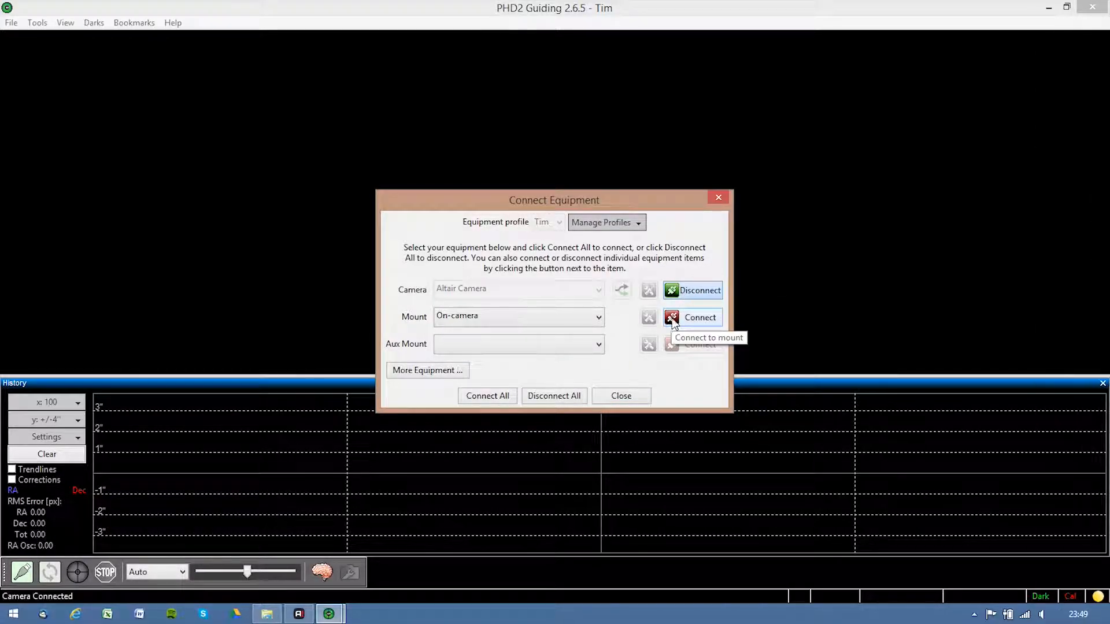
click(693, 317)
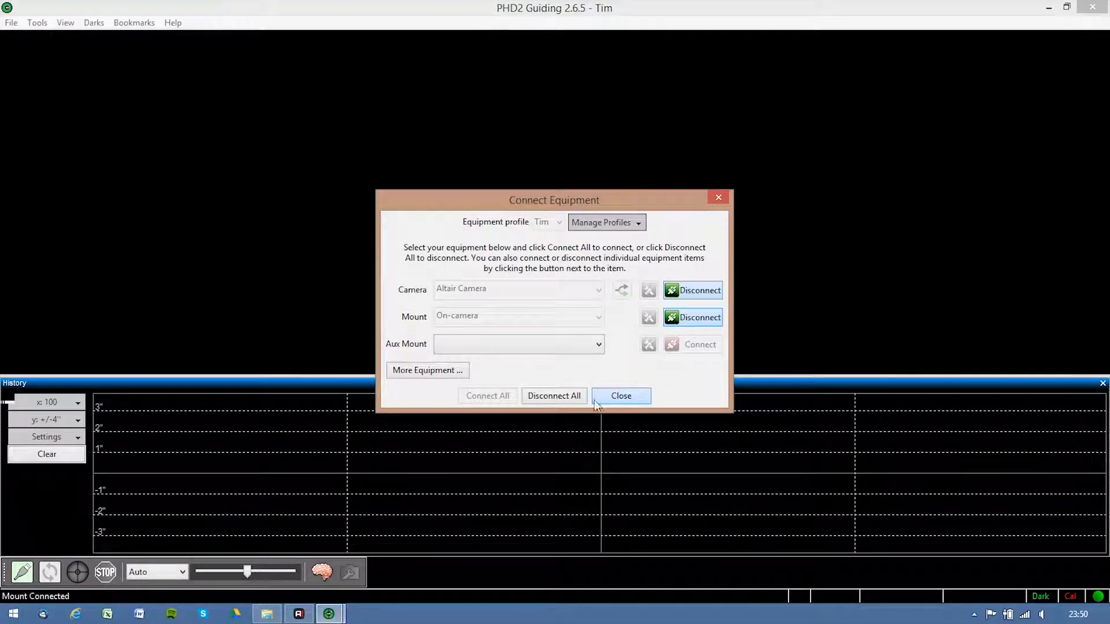
click(621, 395)
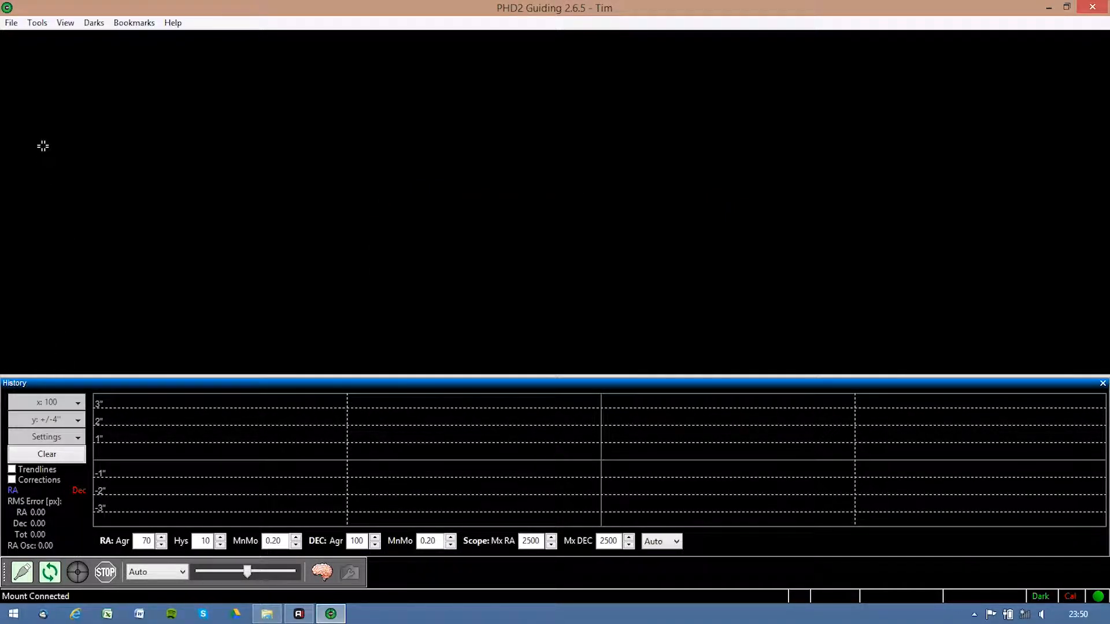
Step: Launch Polar Drift Align from Tools with looping exposures and North hemisphere
click(39, 22)
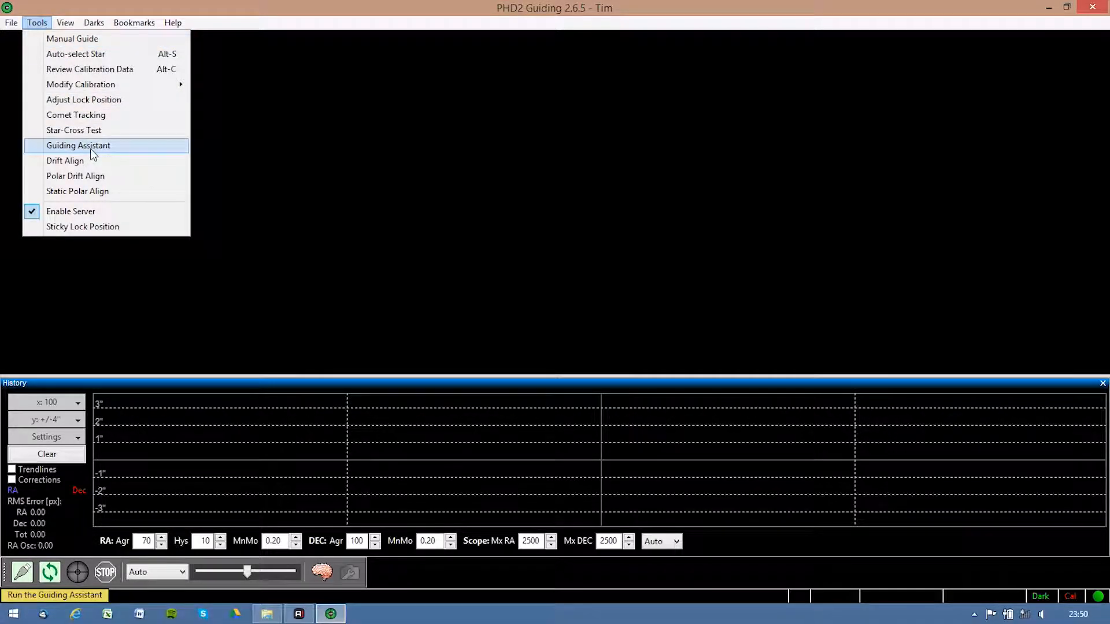
click(75, 176)
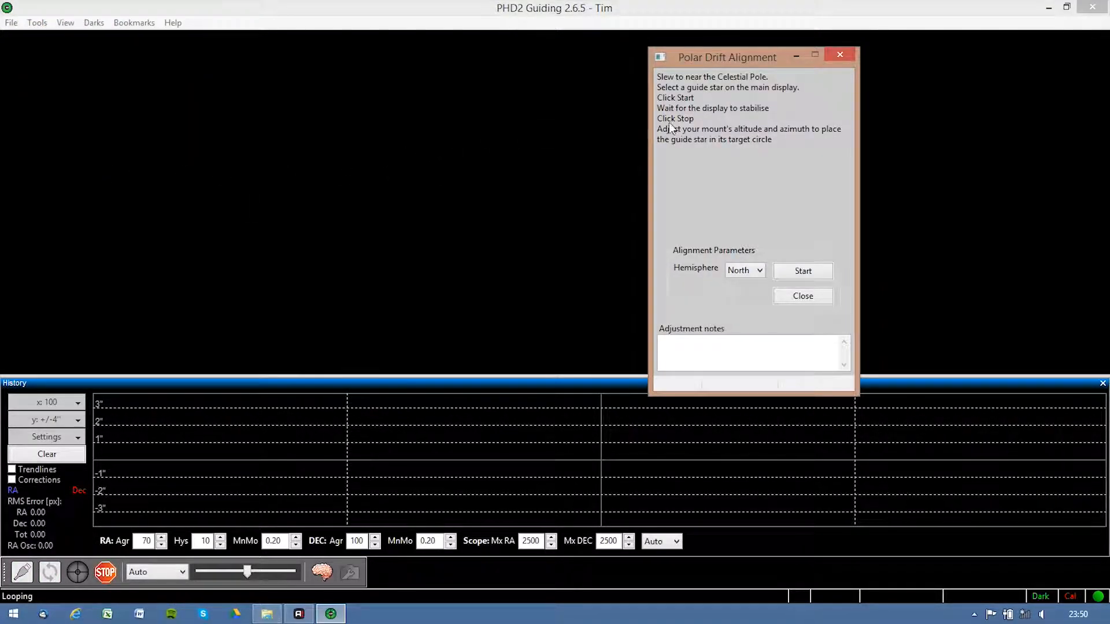
mouse_move(732, 167)
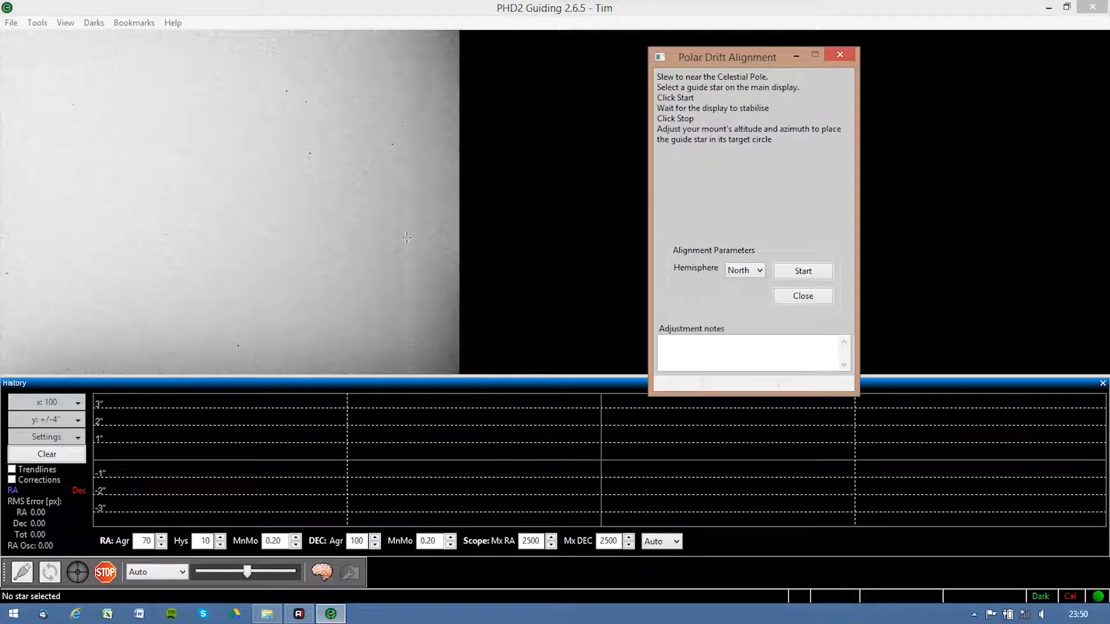
mouse_move(532, 238)
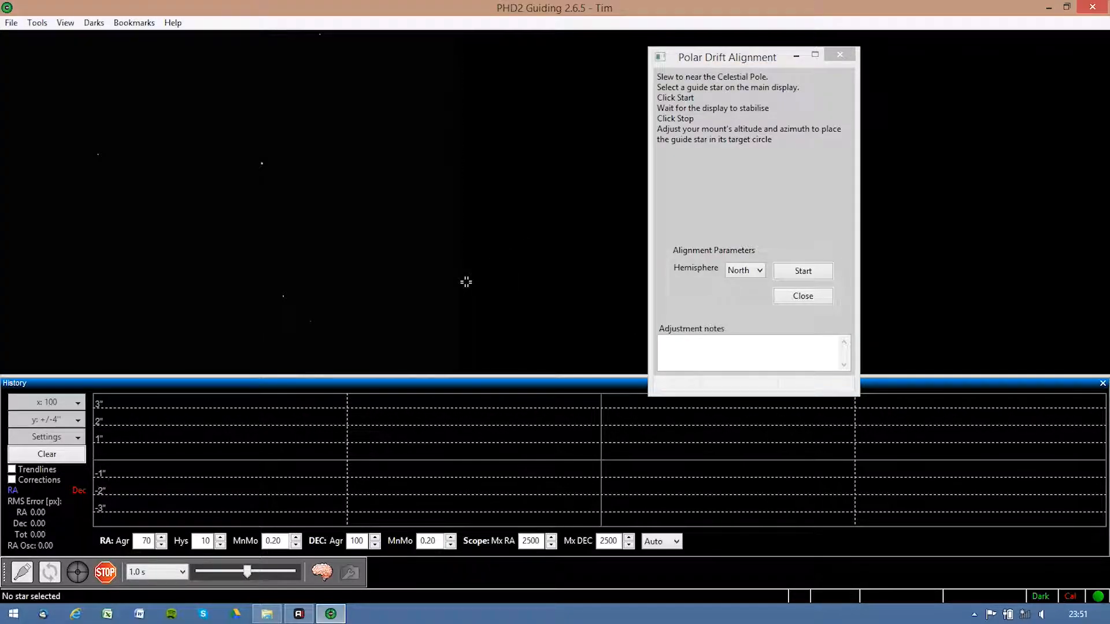
Step: Set the exposure duration to 3.0 s so more stars appear in the field
click(179, 571)
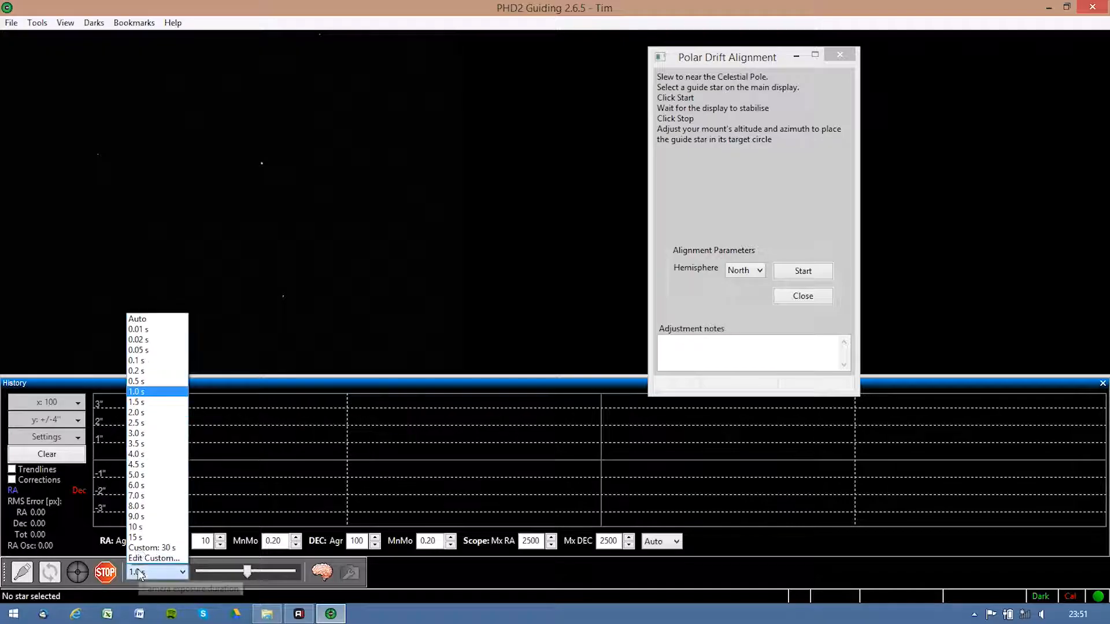
click(136, 432)
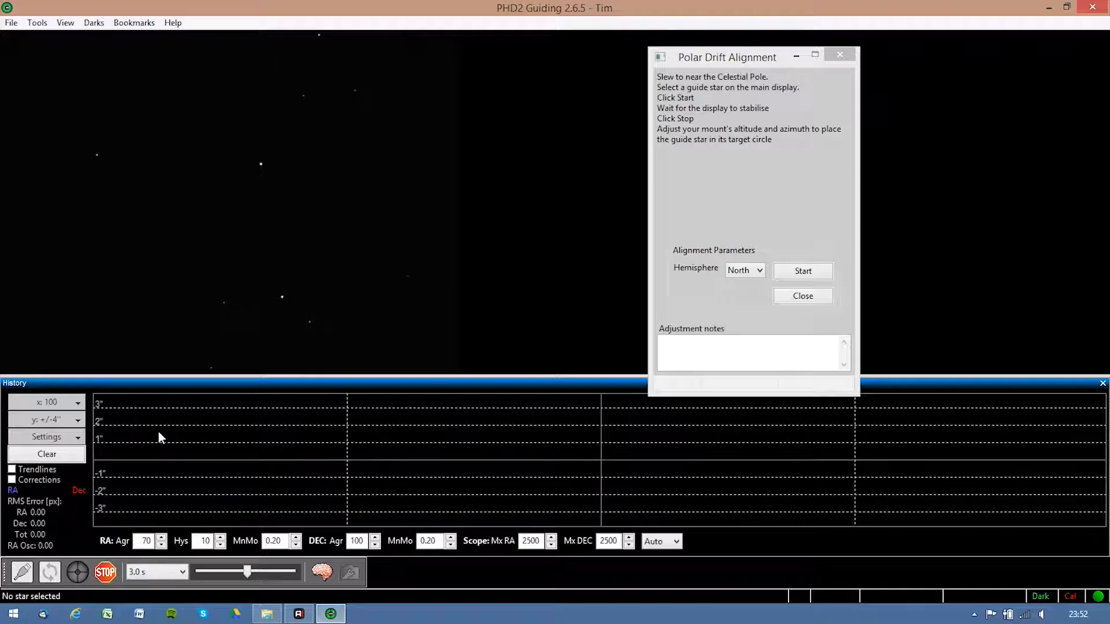
mouse_move(349, 300)
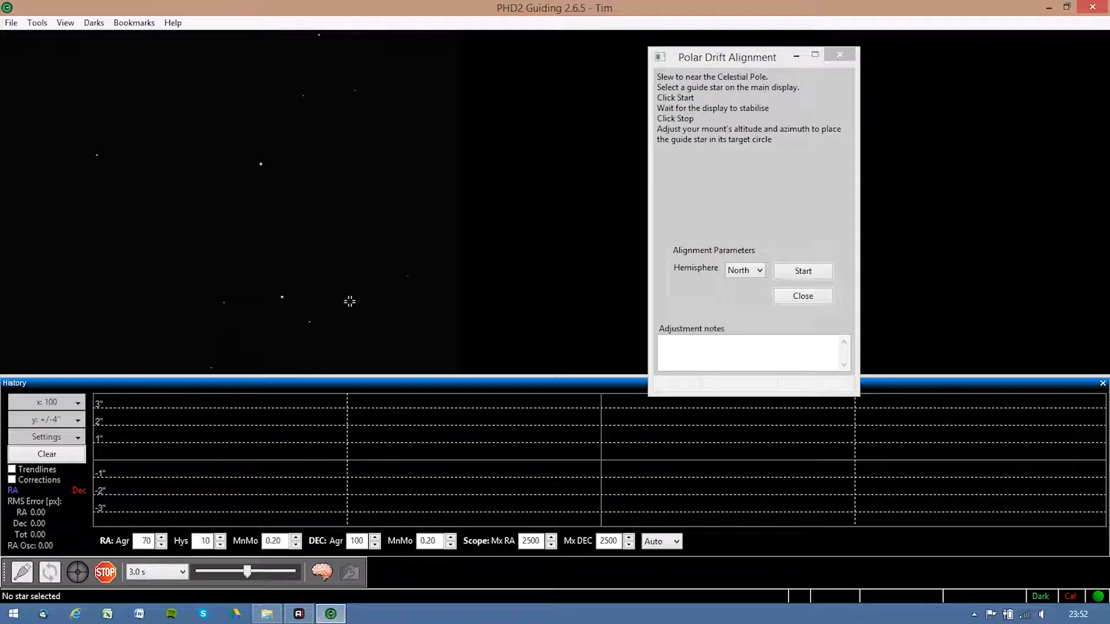
mouse_move(423, 186)
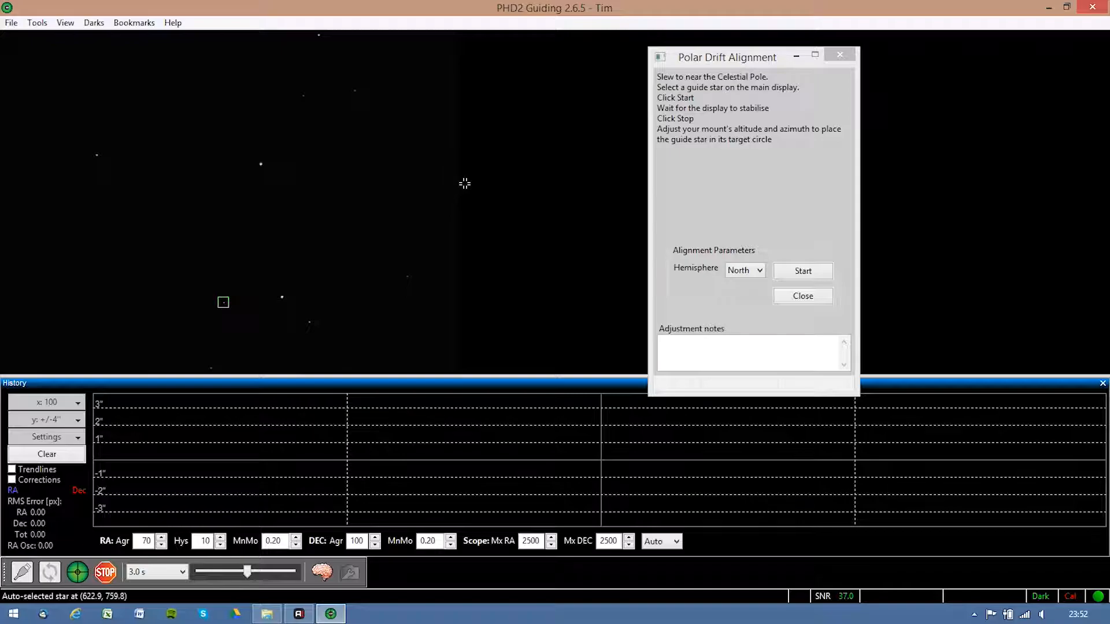
mouse_move(760, 248)
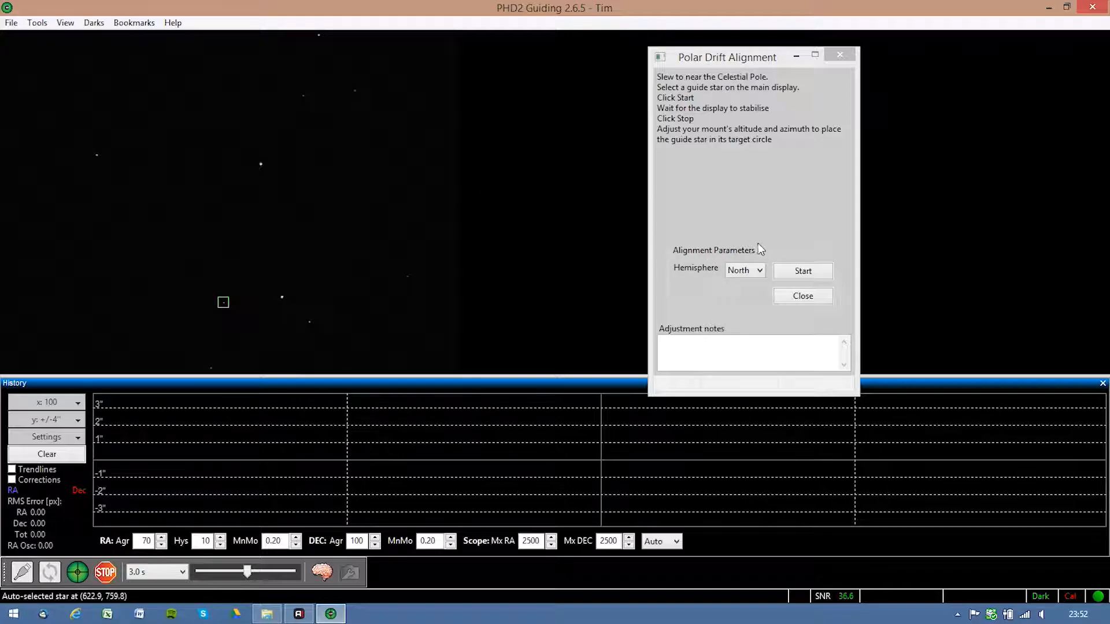
Step: Start the drift measurement until PA Err reads 6 min with its target circle
click(803, 270)
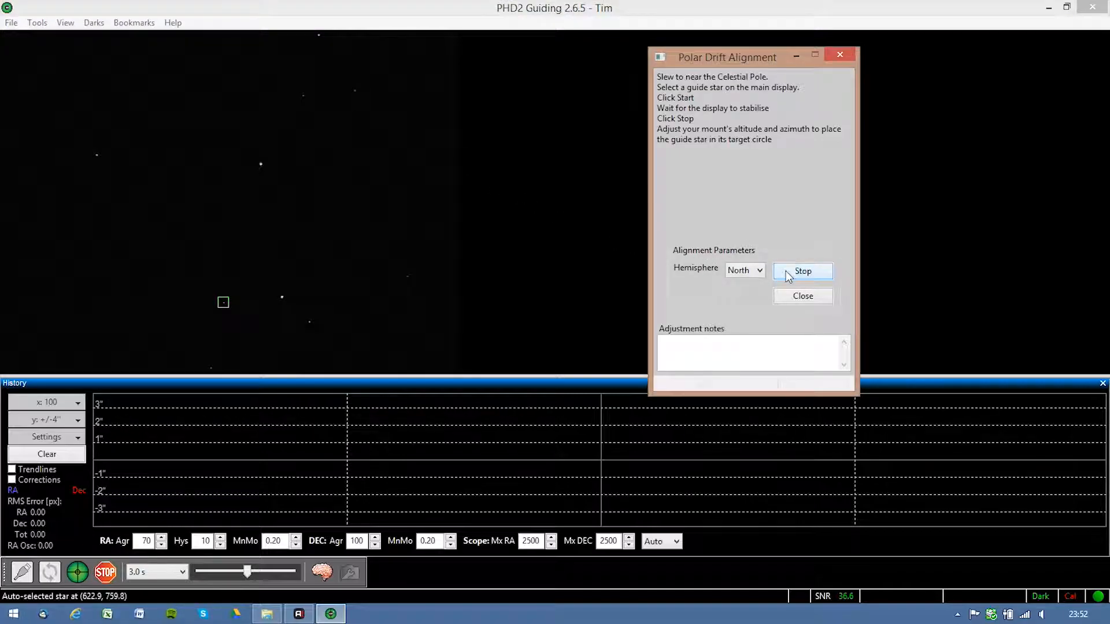
click(802, 270)
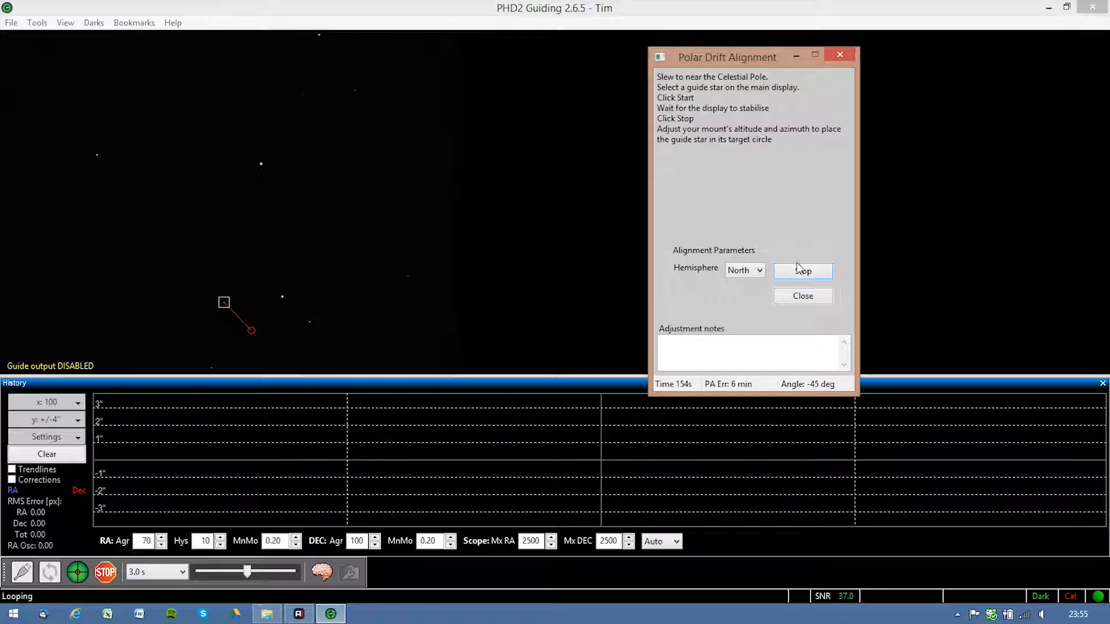
Step: Stop the drift measurement, keeping the 6 min error target circle overlaid
click(802, 271)
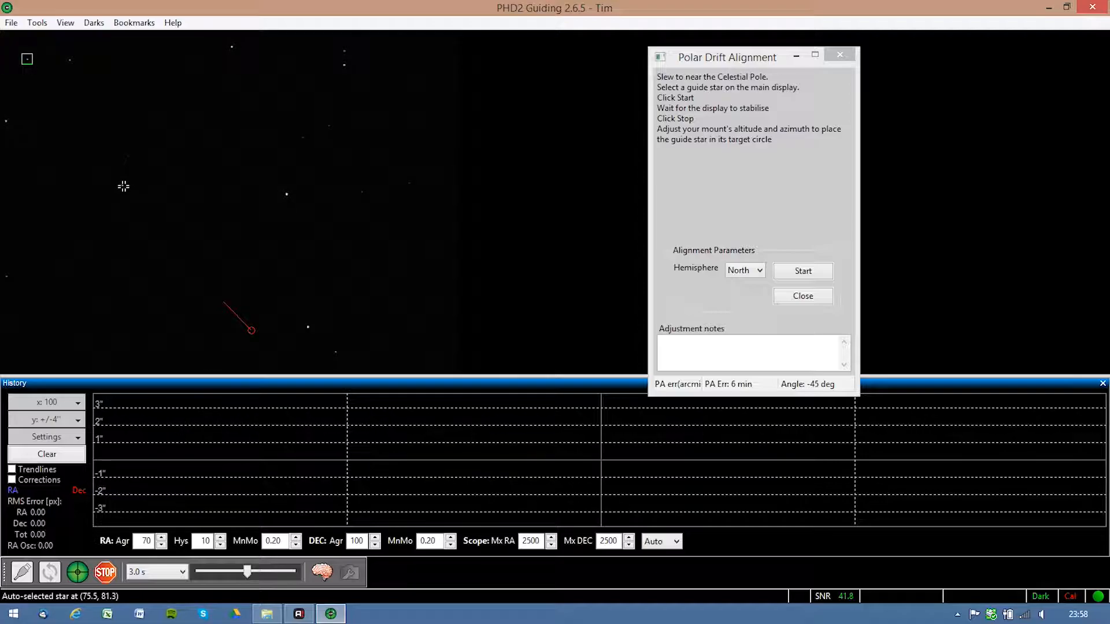
Step: Select a new guide star and re-measure drift until PA Err reads about 1 min
click(122, 185)
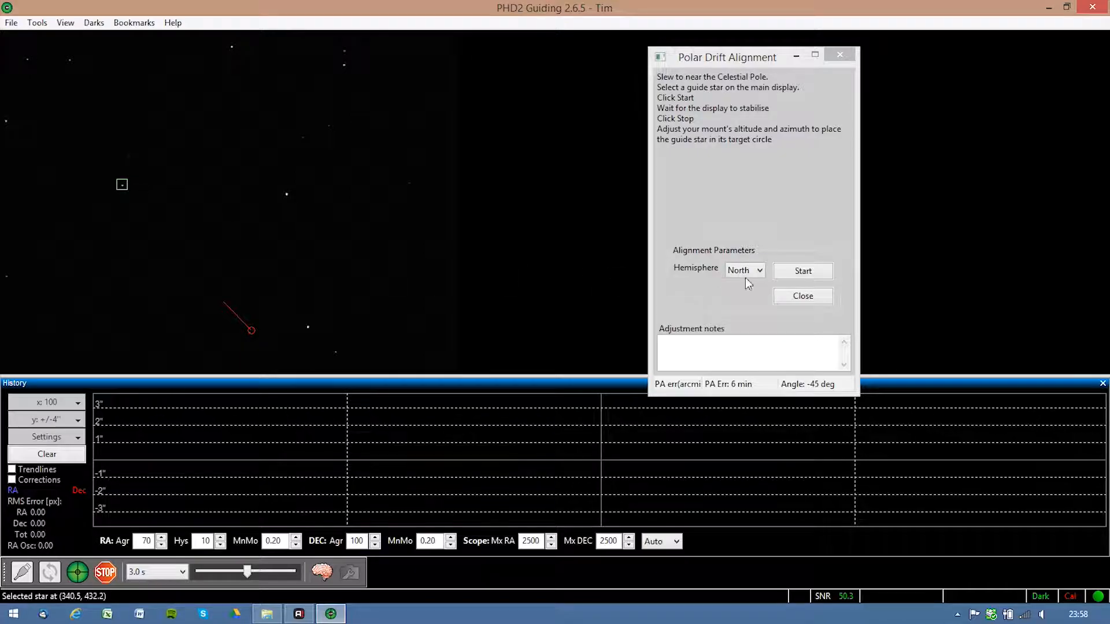
click(803, 271)
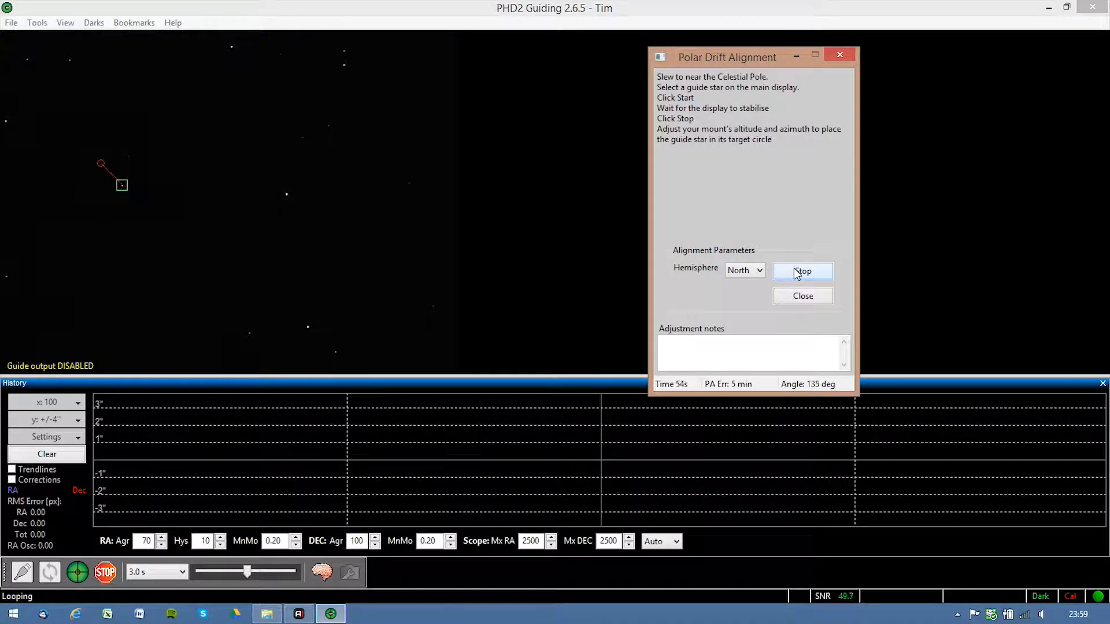
click(803, 271)
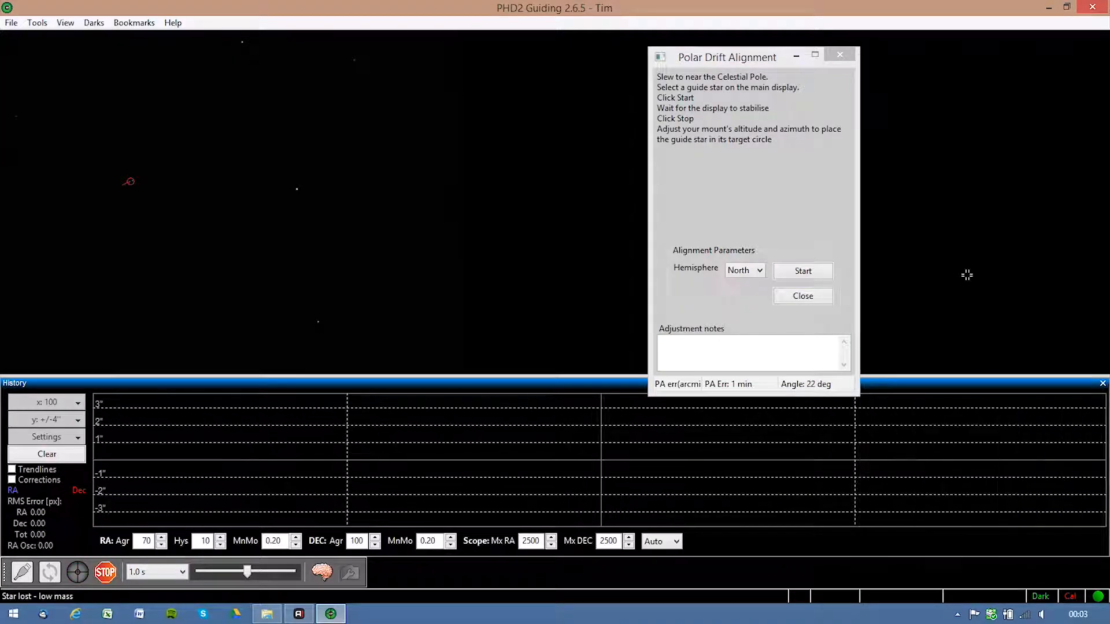